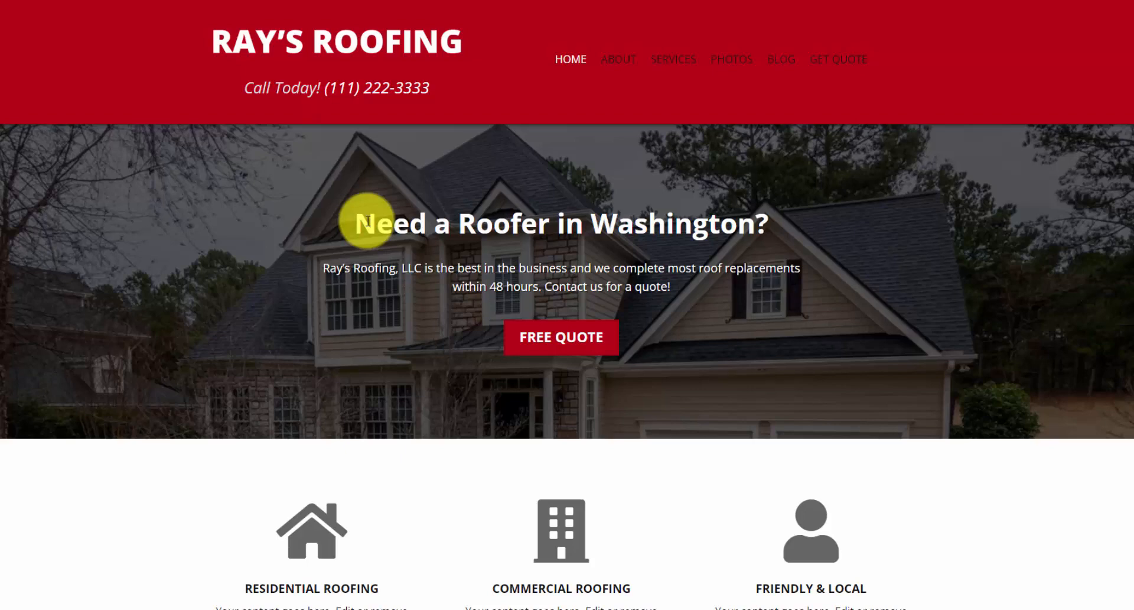
Scroll to the Free Quote form on the site and back up to review it.
scroll("down", 3)
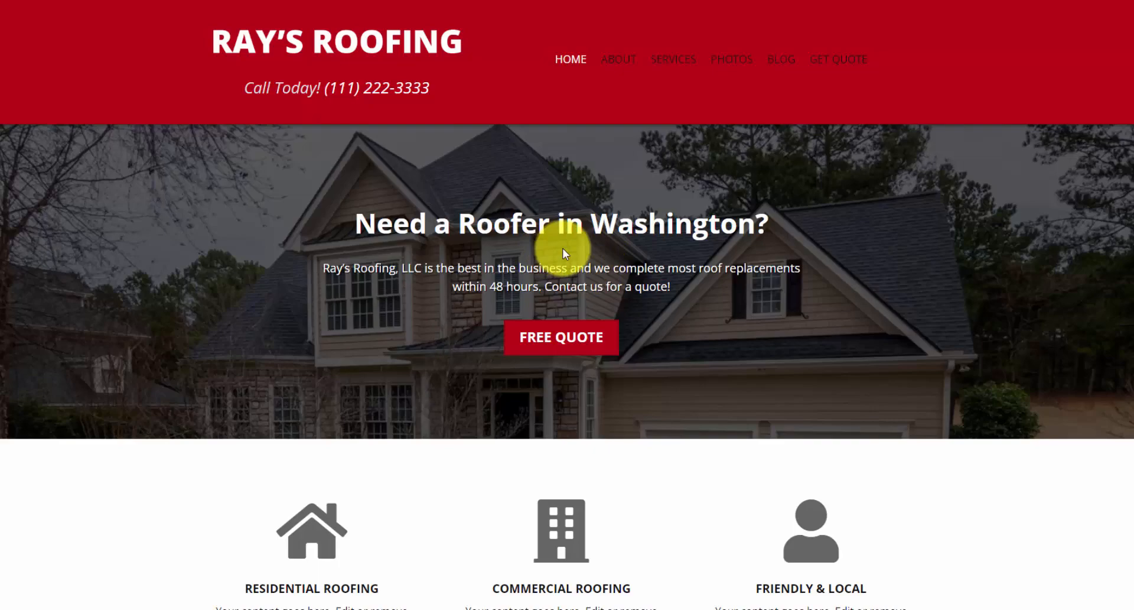
scroll("down", 3)
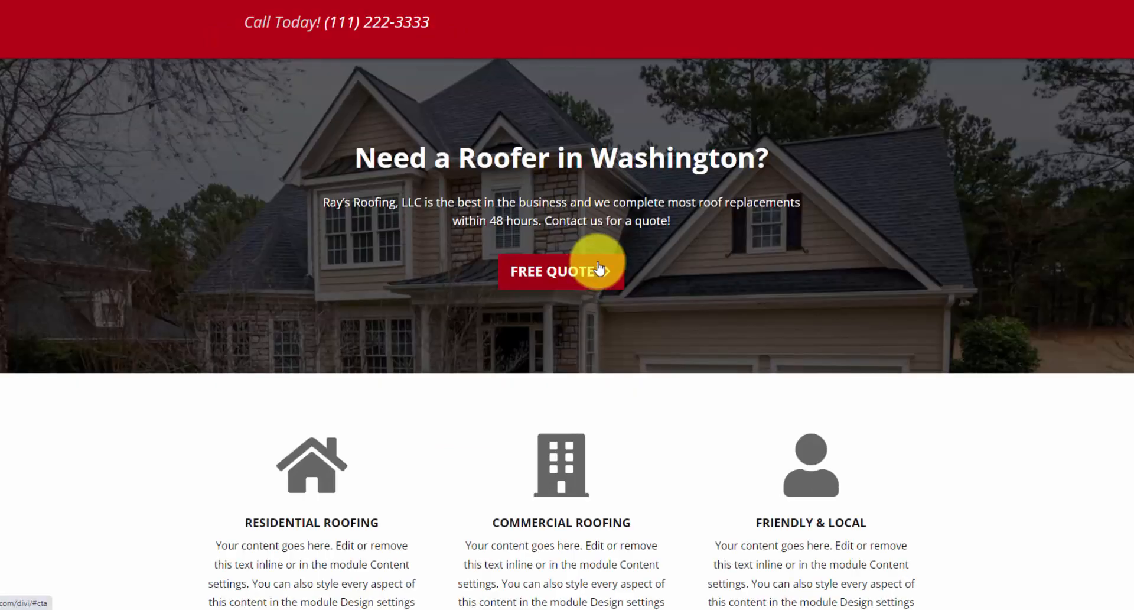
left_click(560, 272)
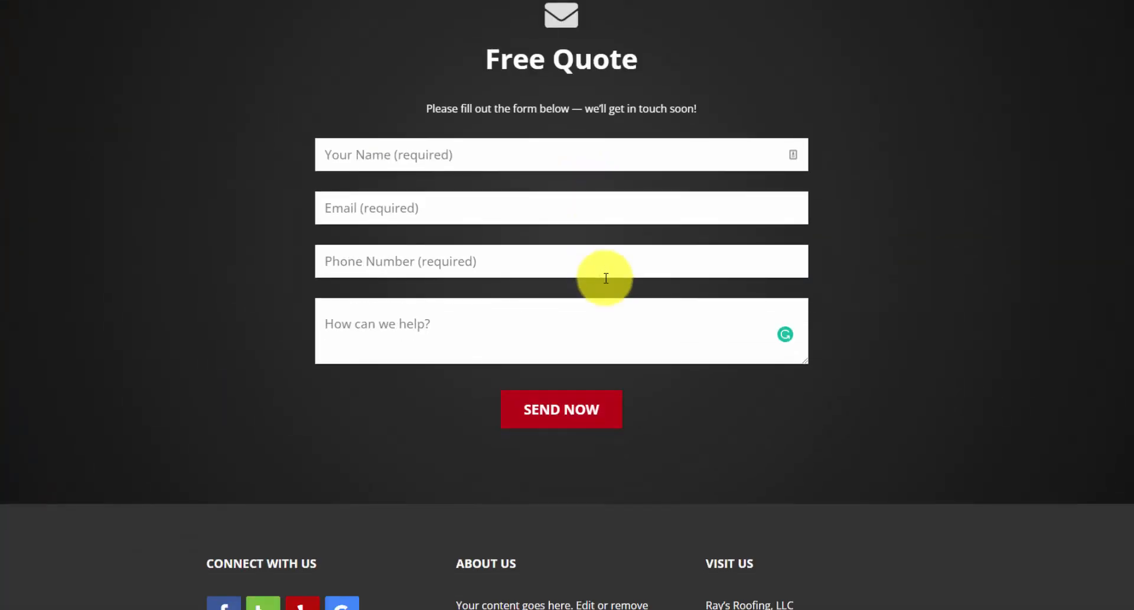
mouse_move(397, 341)
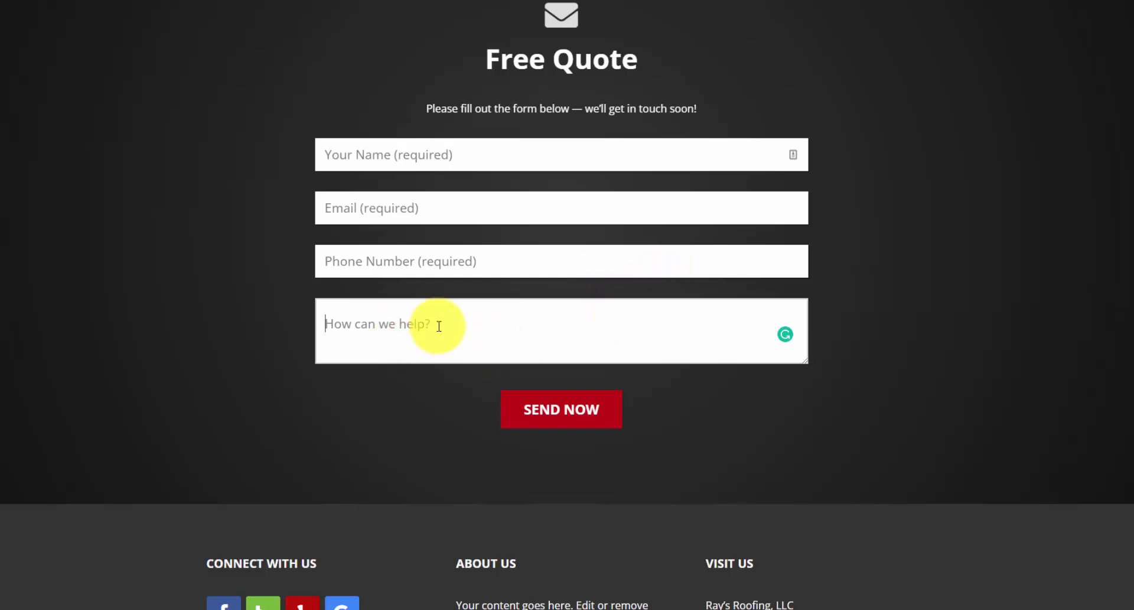
mouse_move(529, 319)
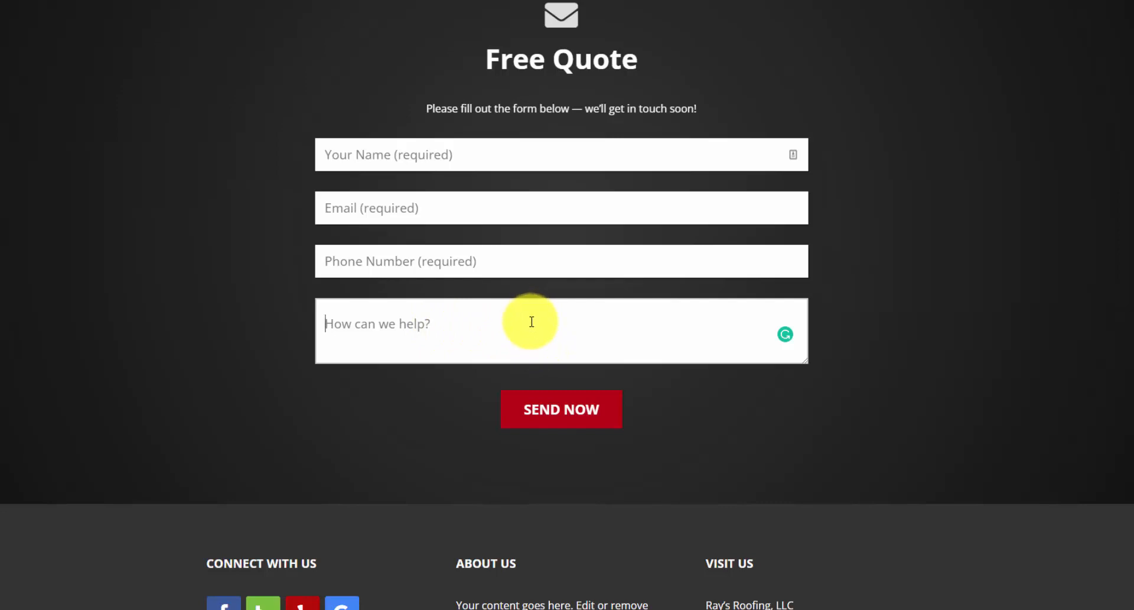
scroll("up", 3)
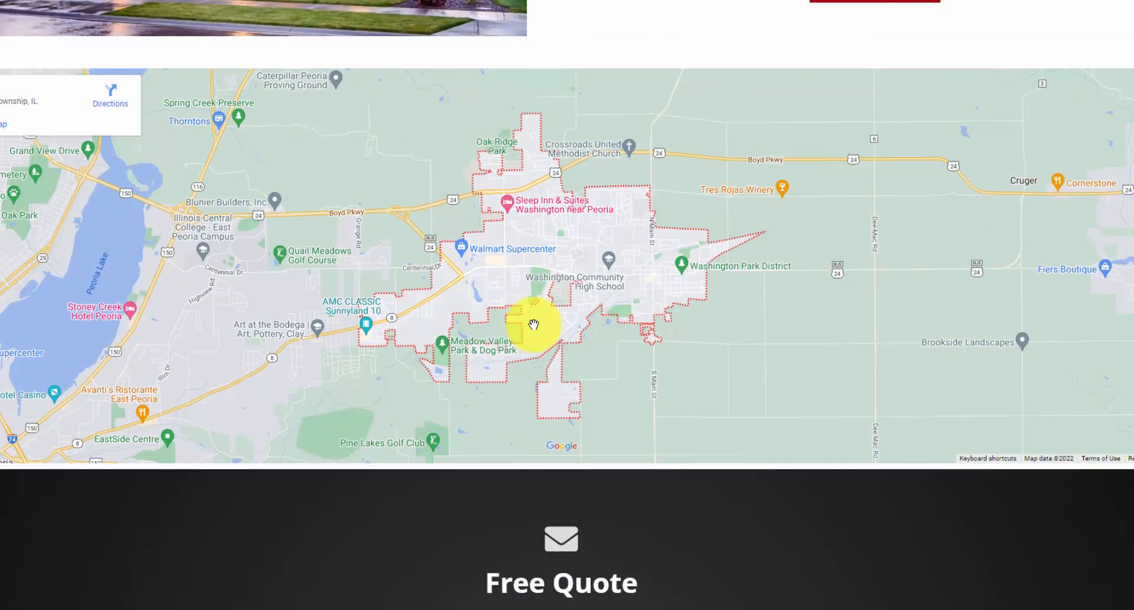
scroll("up", 3)
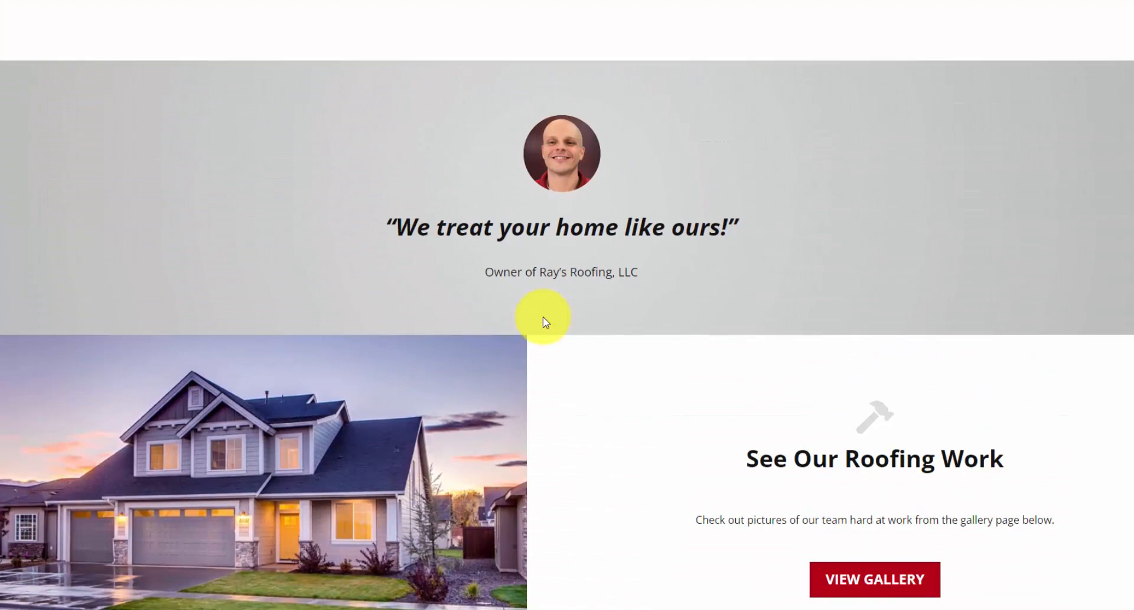
scroll("up", 3)
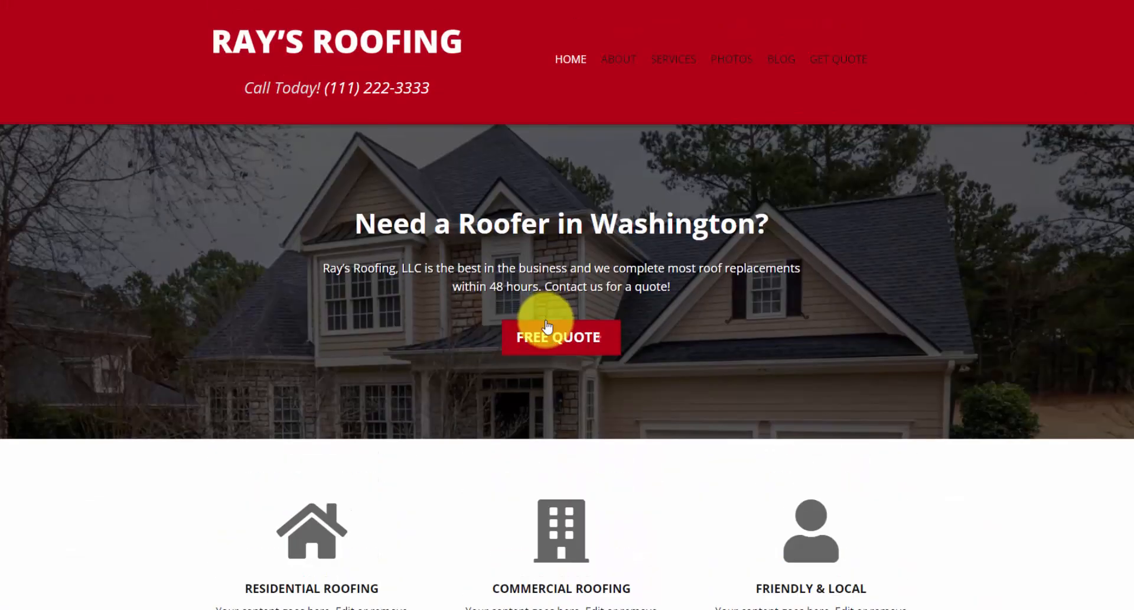
mouse_move(541, 254)
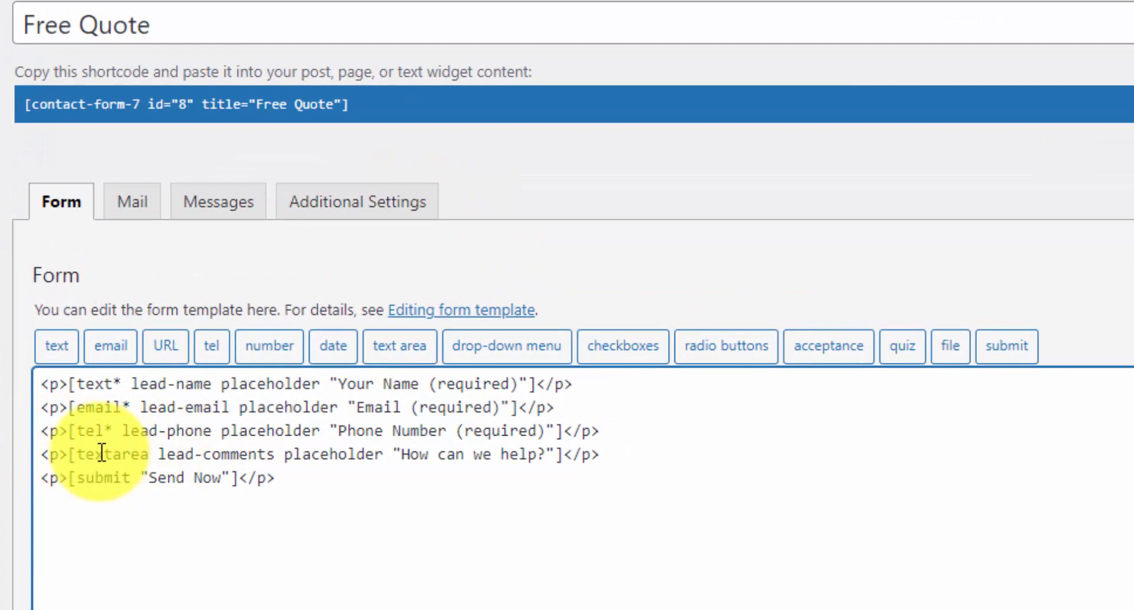
Select the textarea field in the Free Quote template, then go to the installed Themes screen.
double_click(215, 453)
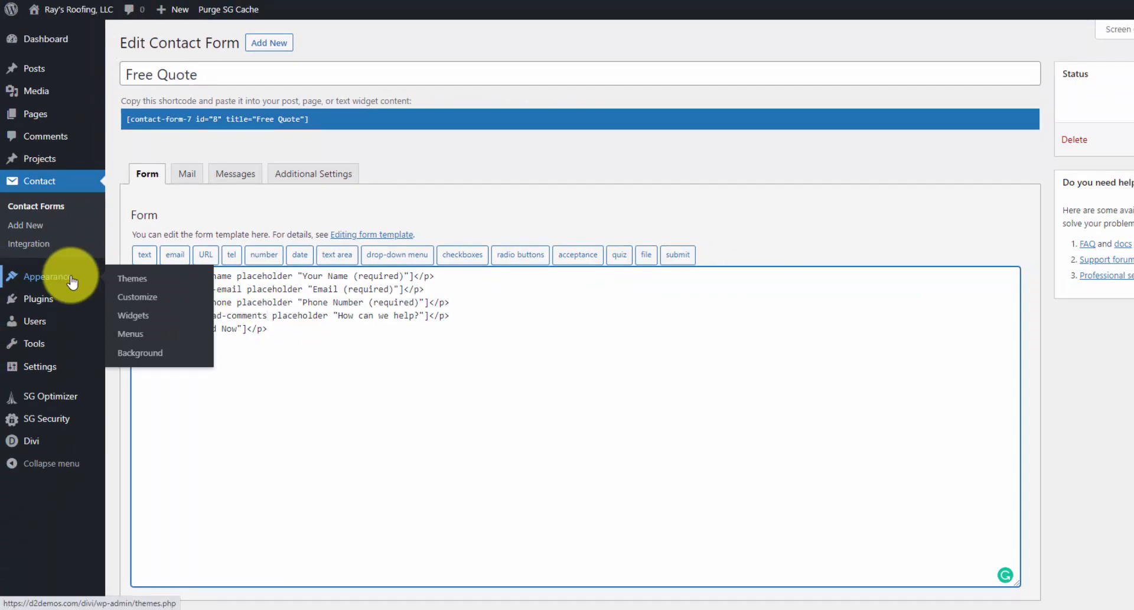
left_click(539, 314)
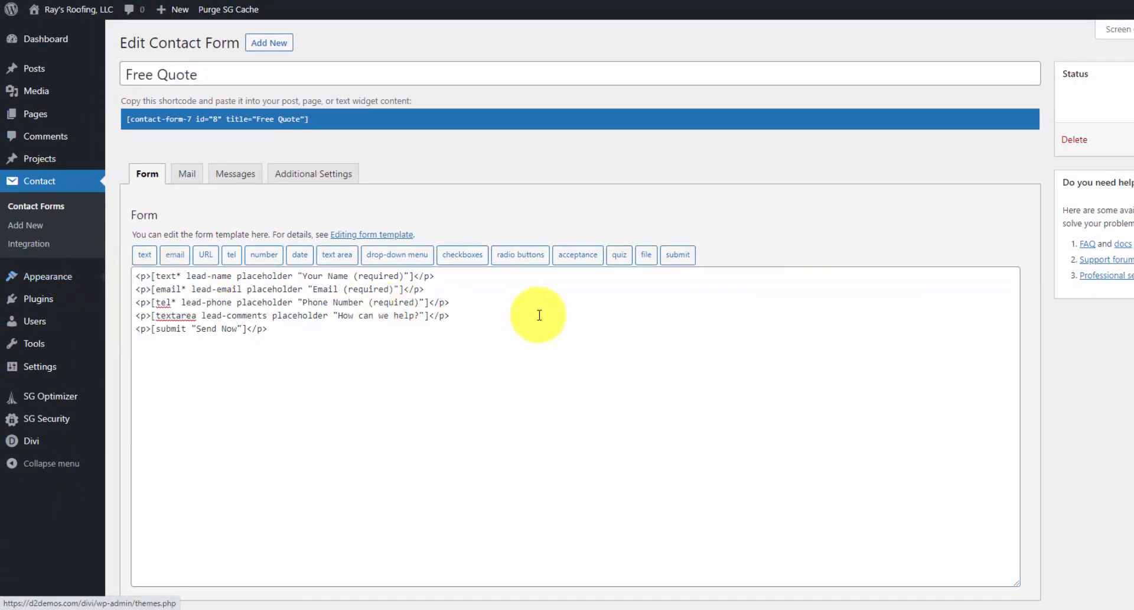
left_click(47, 276)
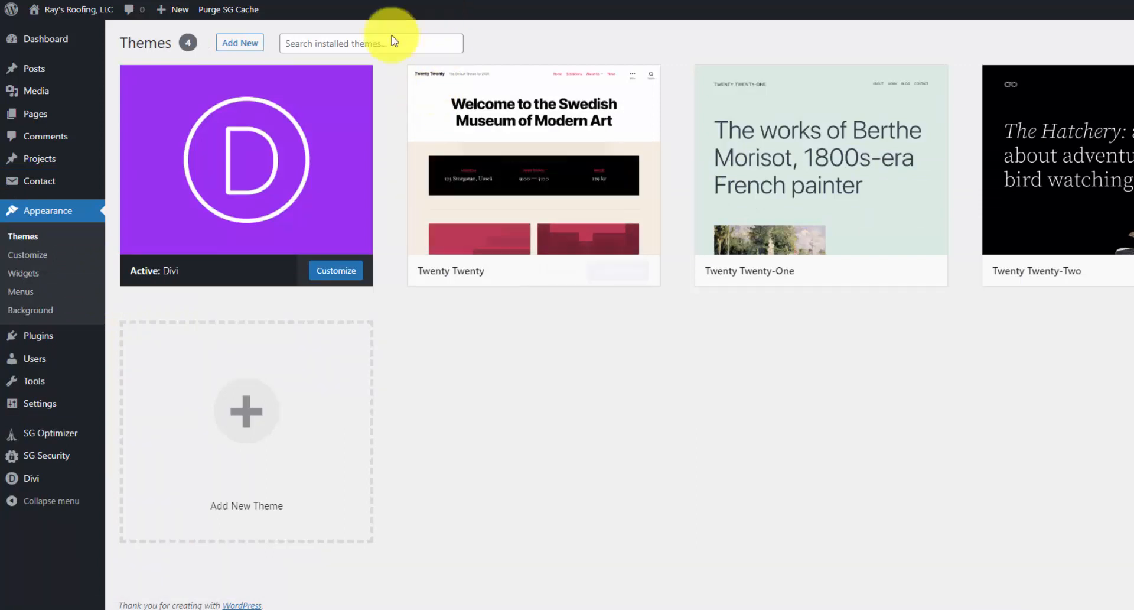
mouse_move(330, 87)
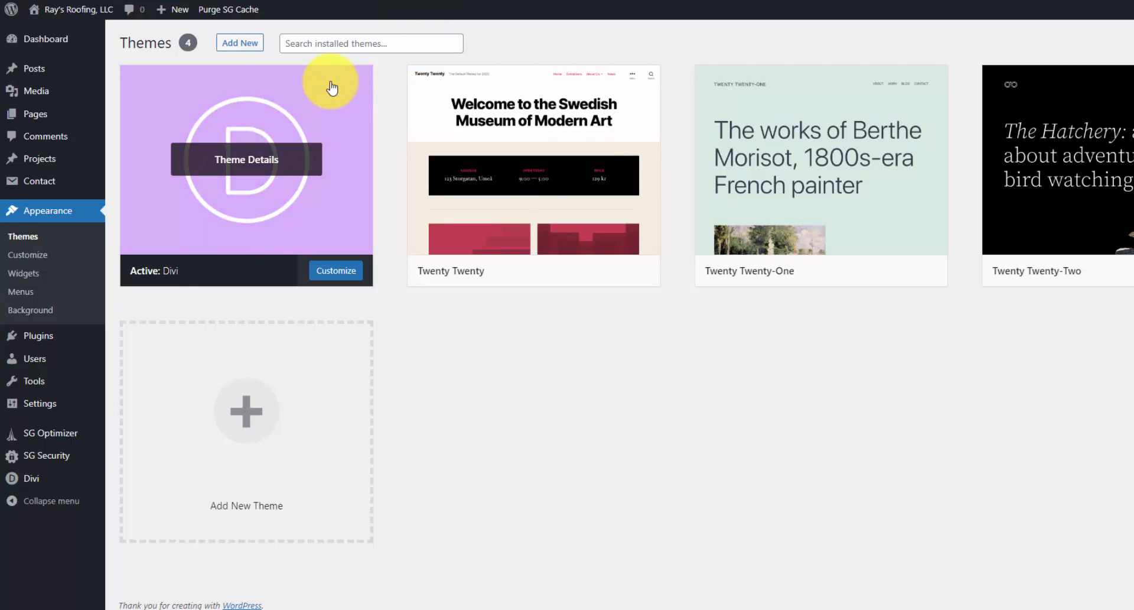
mouse_move(344, 99)
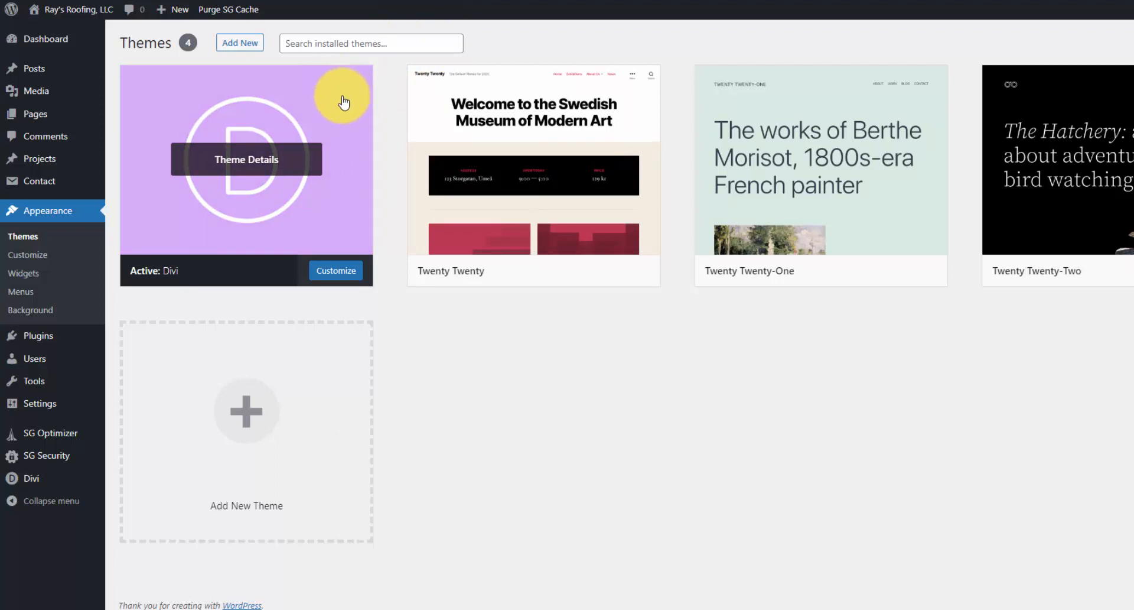
mouse_move(330, 119)
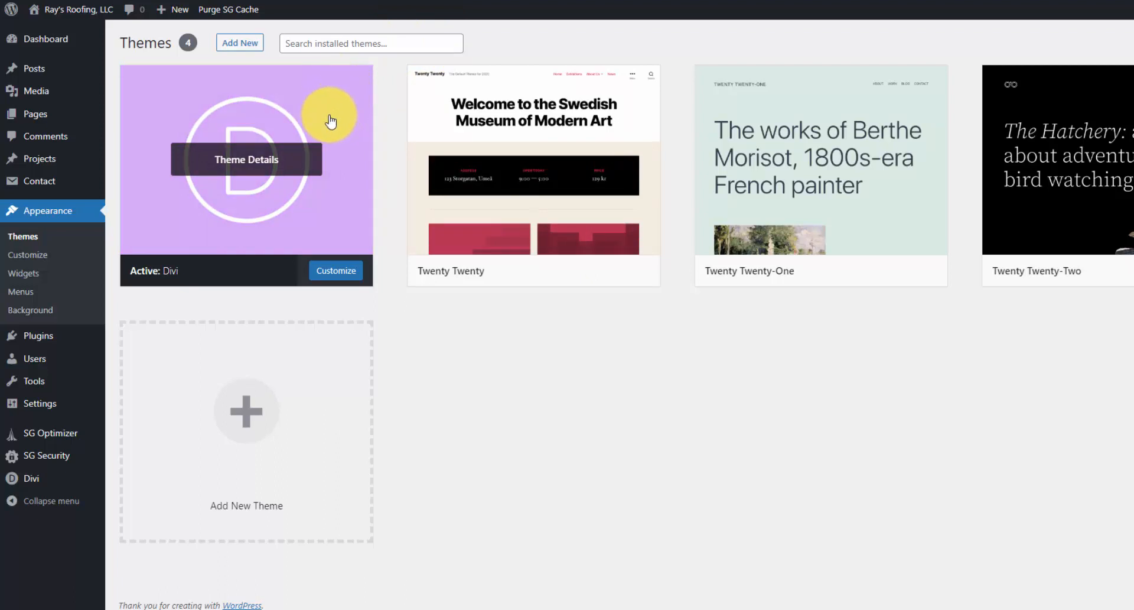
mouse_move(195, 121)
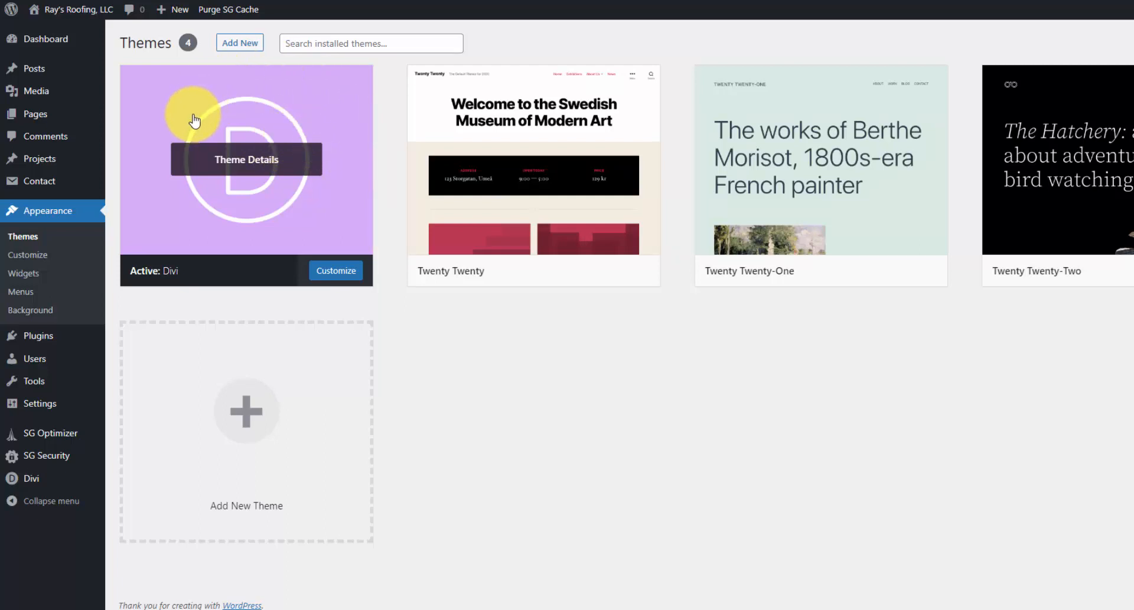
mouse_move(218, 175)
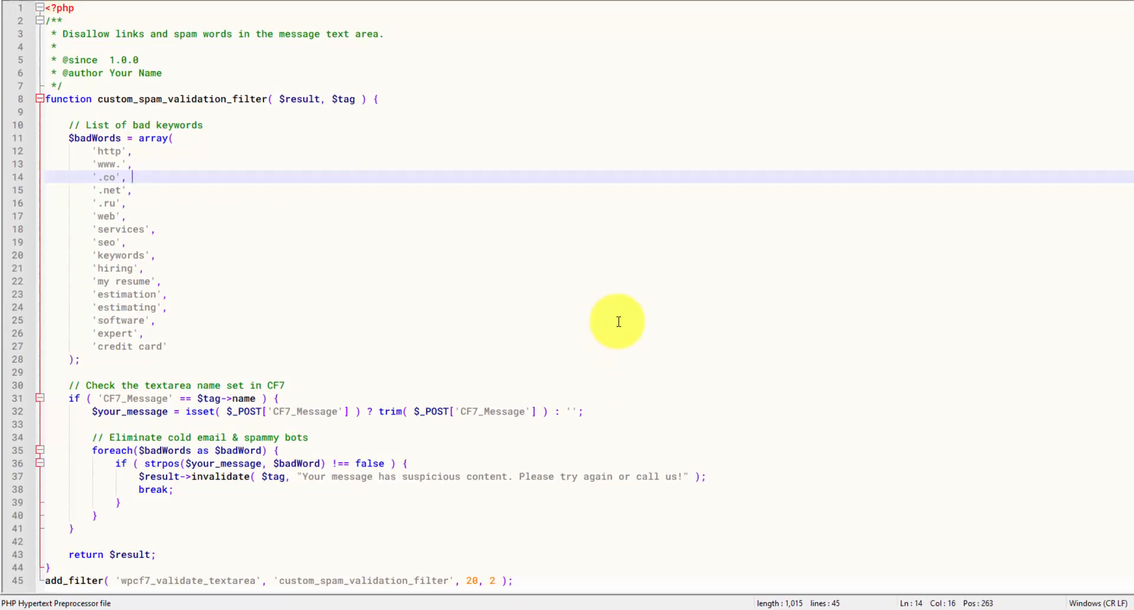
scroll("up", 3)
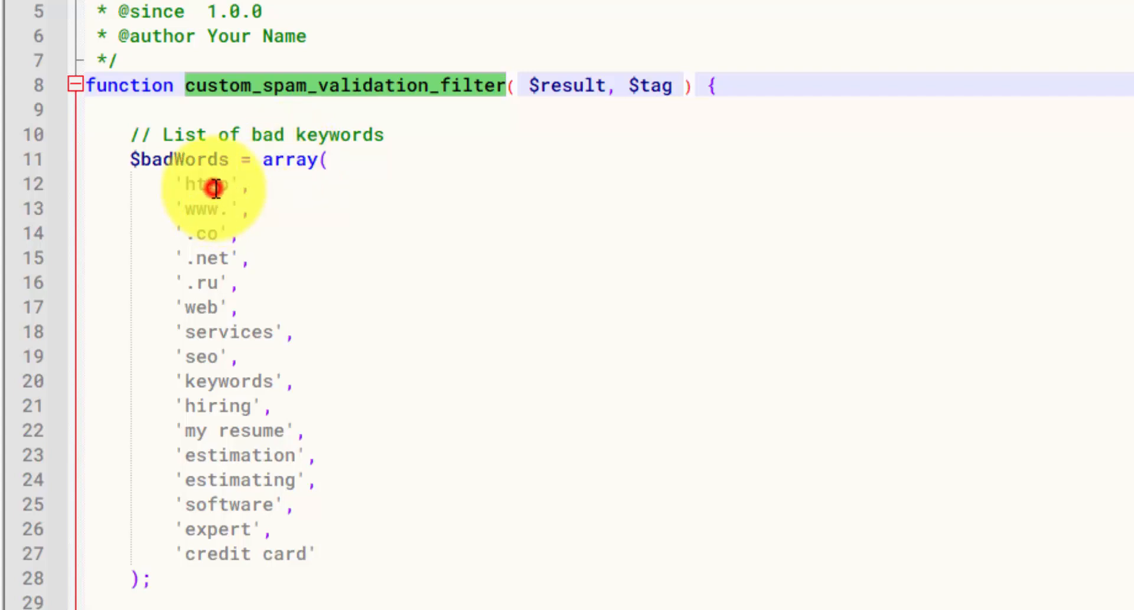
left_click(211, 188)
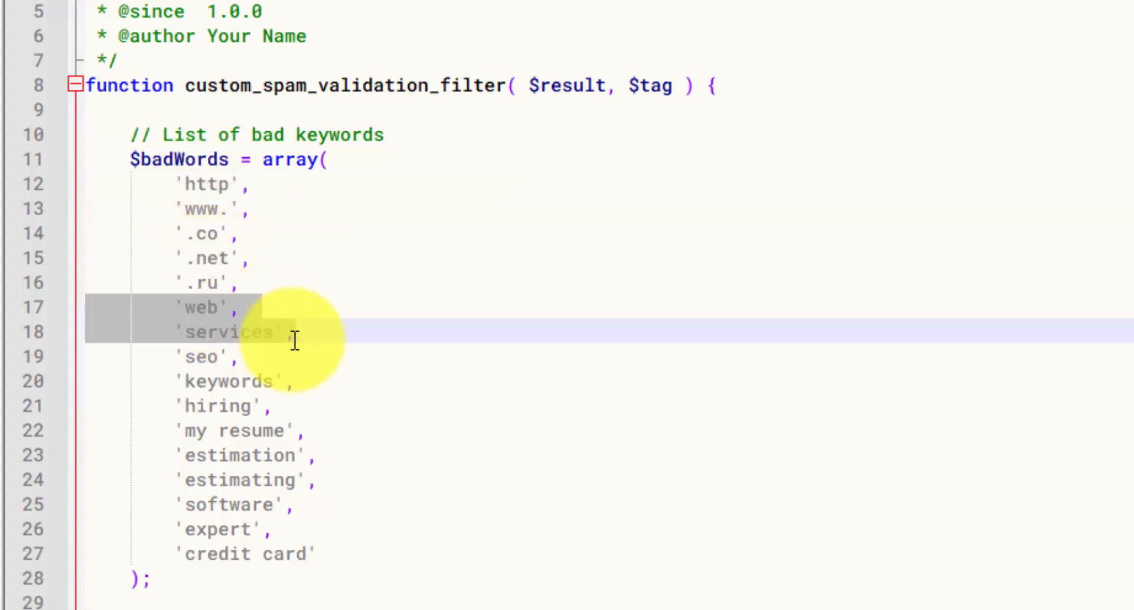
left_click_drag(293, 331, 295, 382)
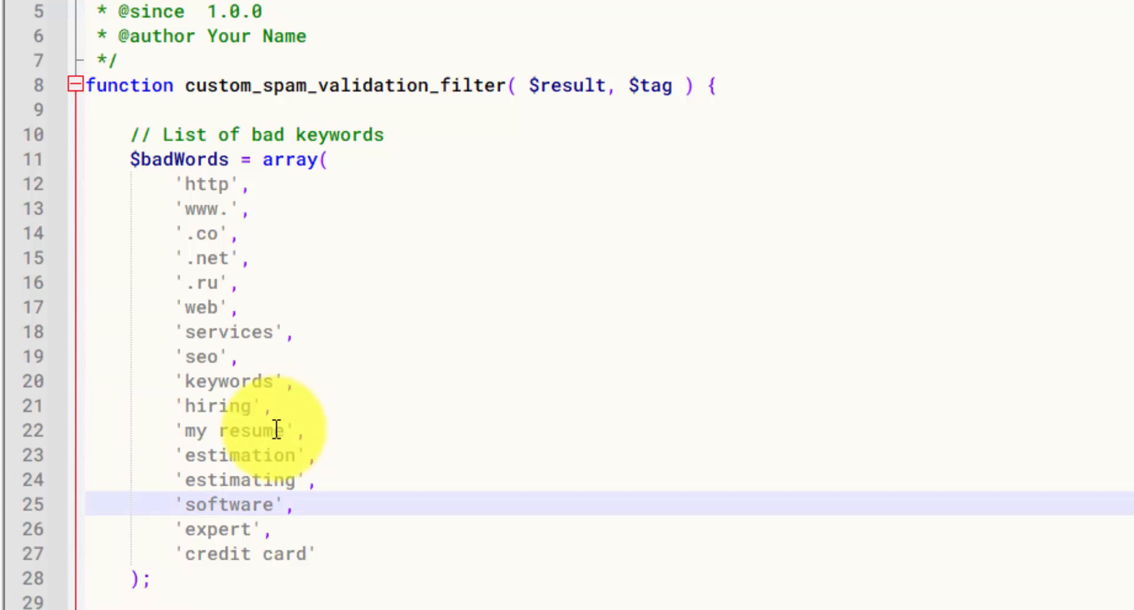
left_click(304, 505)
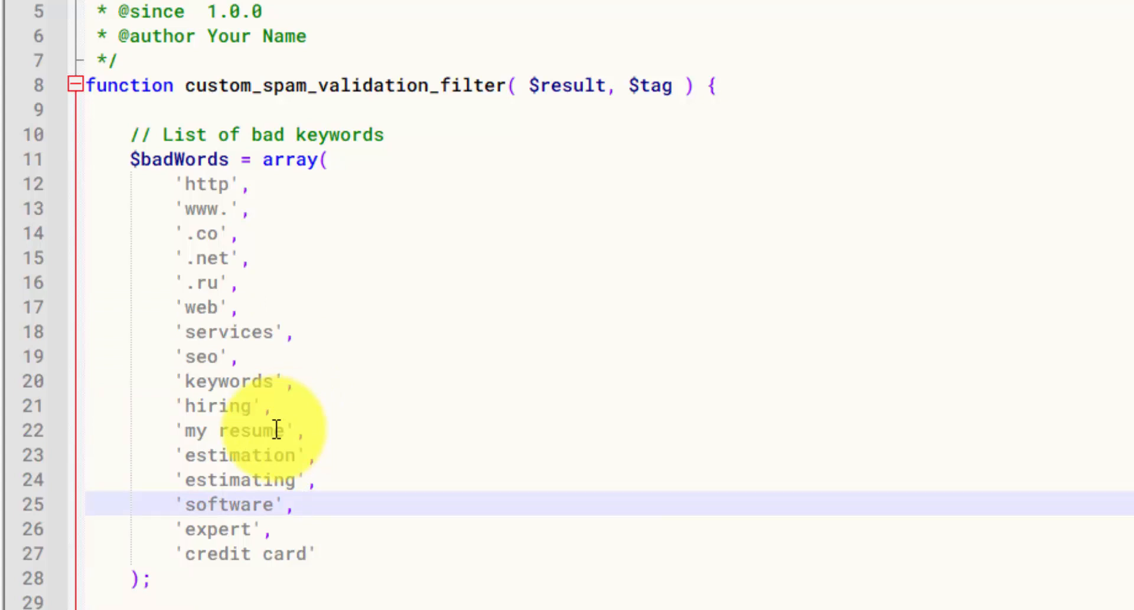
left_click(304, 504)
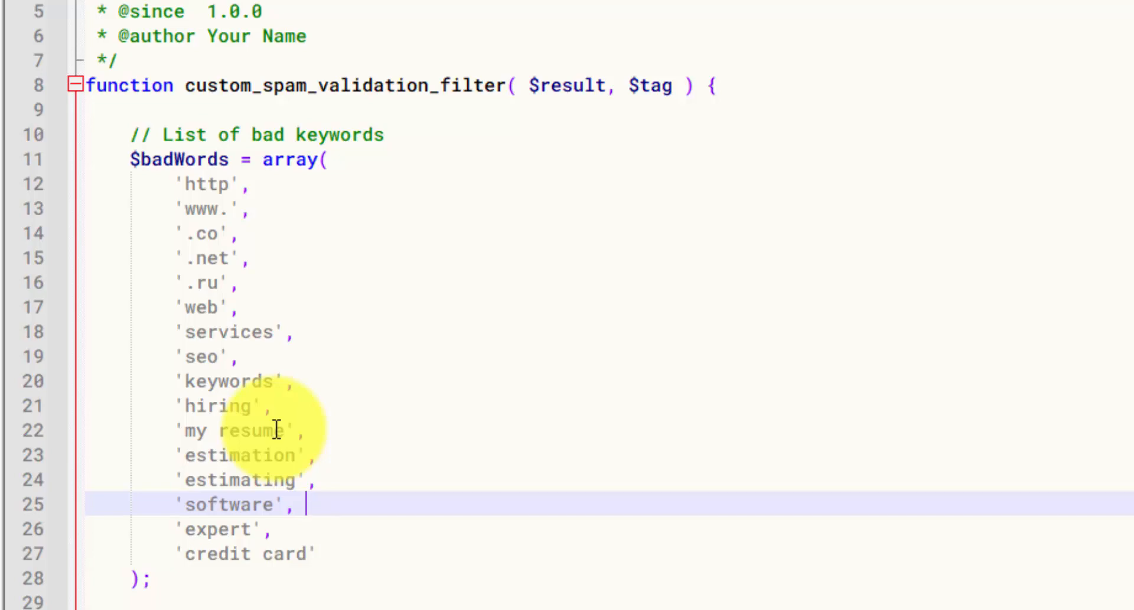
scroll("down", 3)
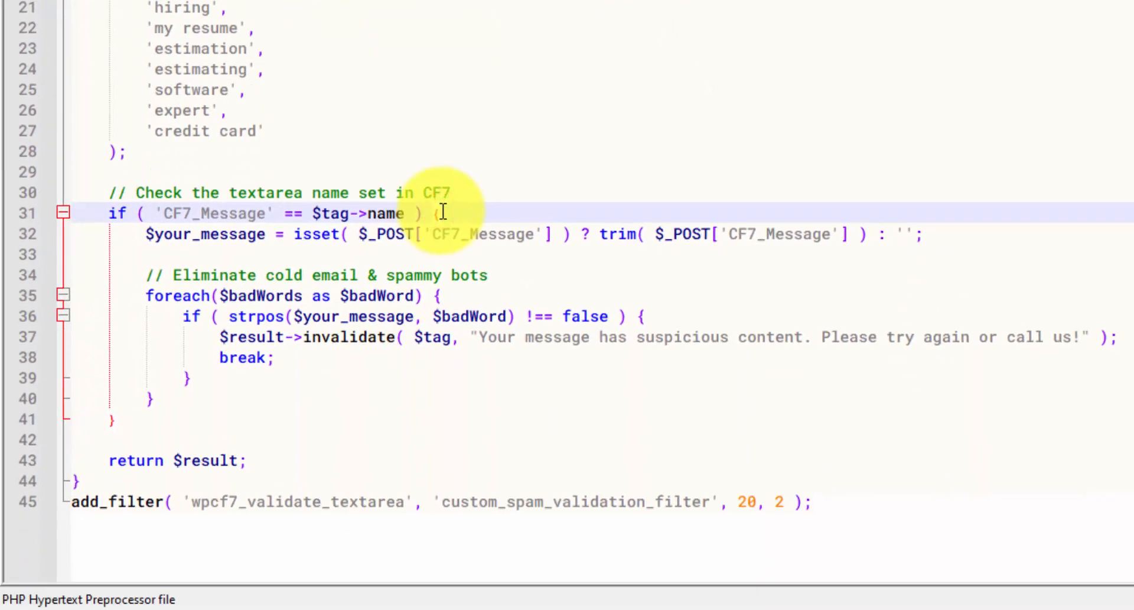
double_click(215, 214)
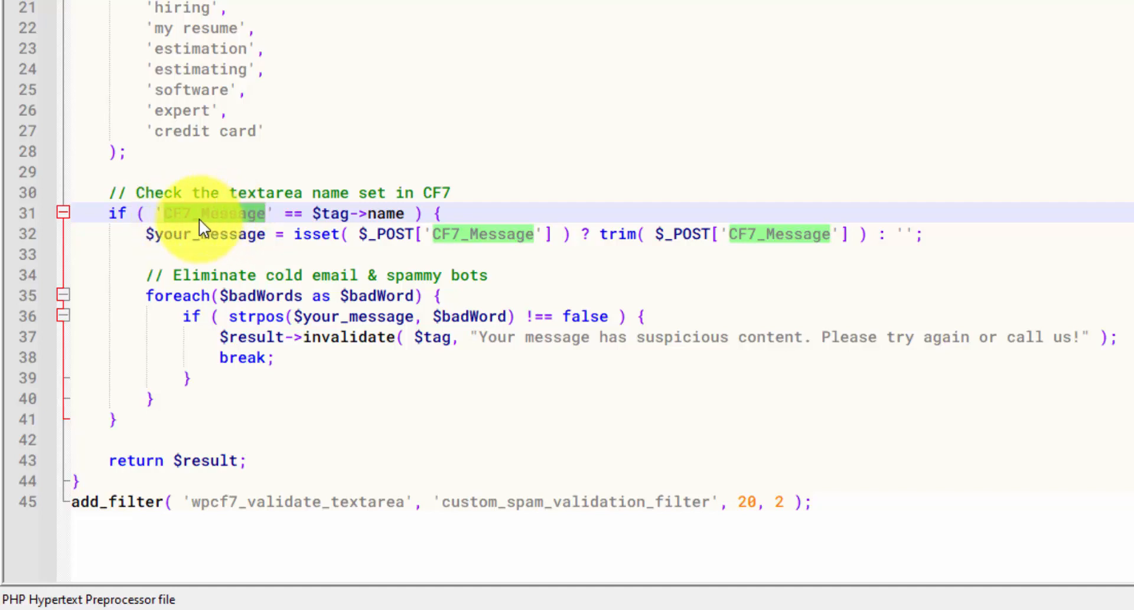
mouse_move(231, 217)
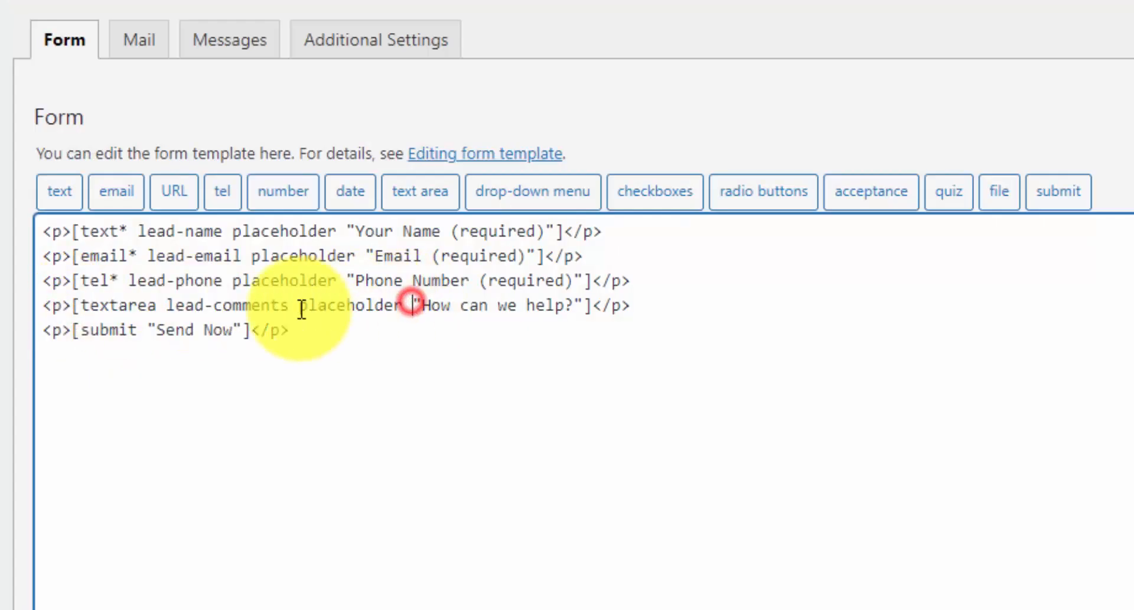
double_click(225, 304)
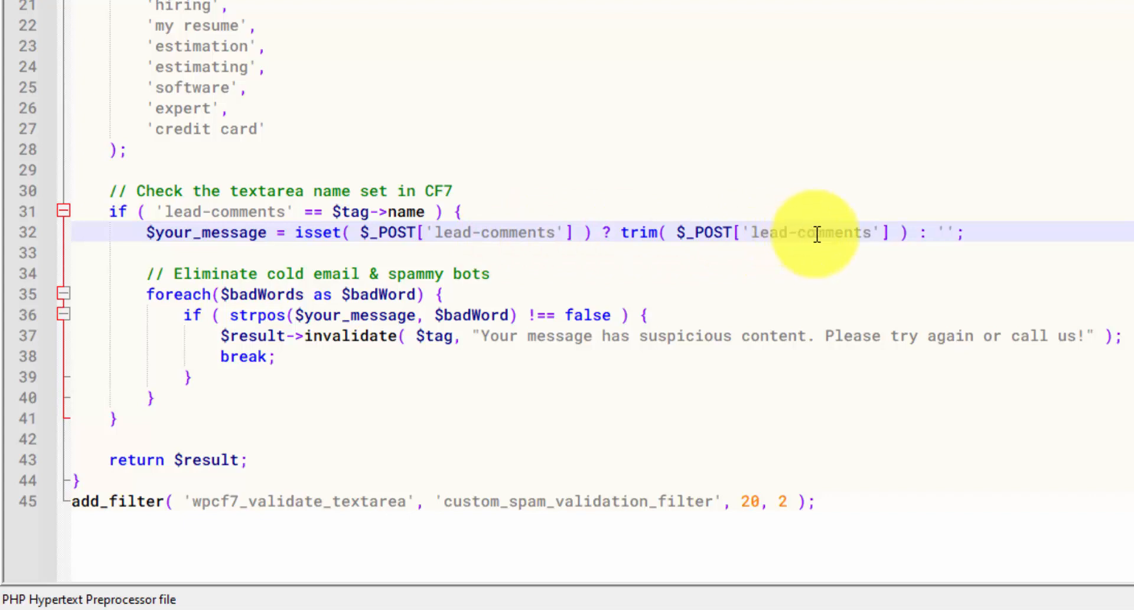
Review the lead-comments field name, the bad-keywords foreach loop and the suspicious-content error message.
double_click(818, 232)
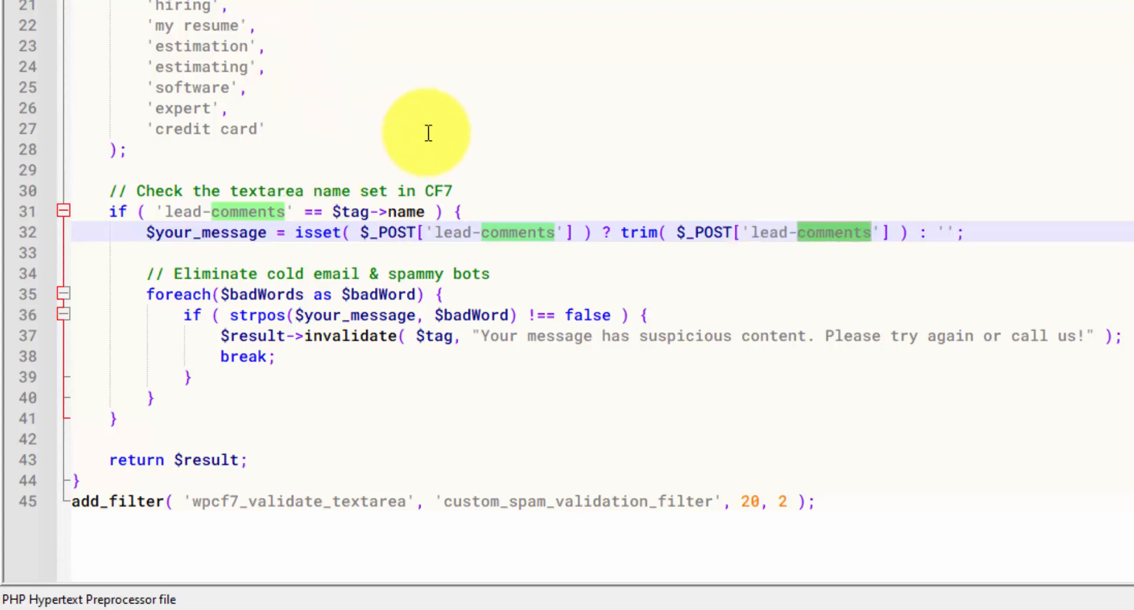
mouse_move(545, 161)
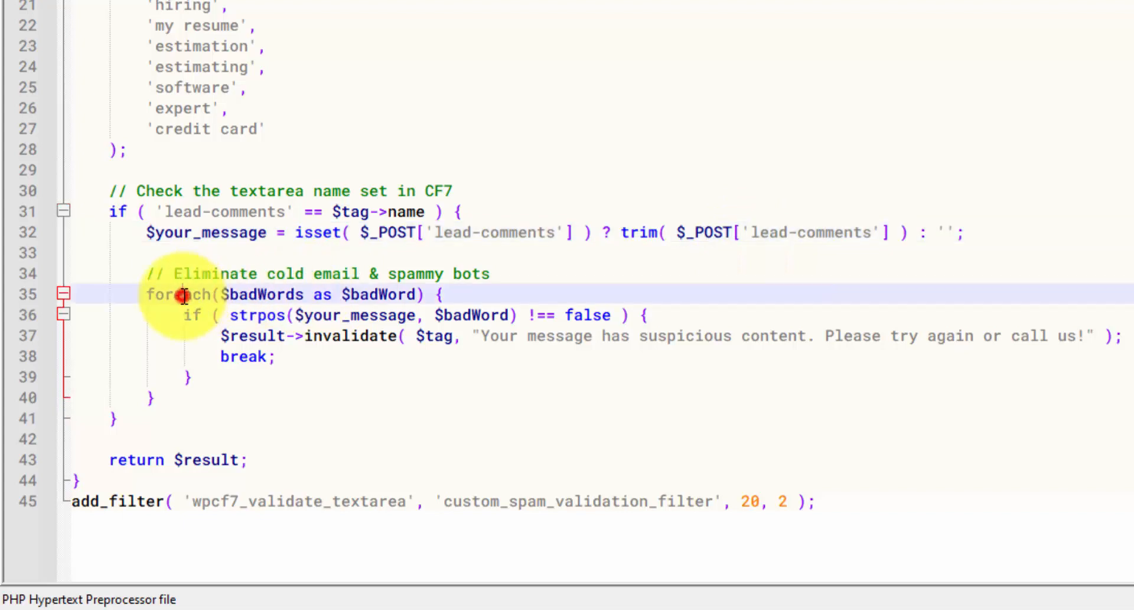
left_click(184, 294)
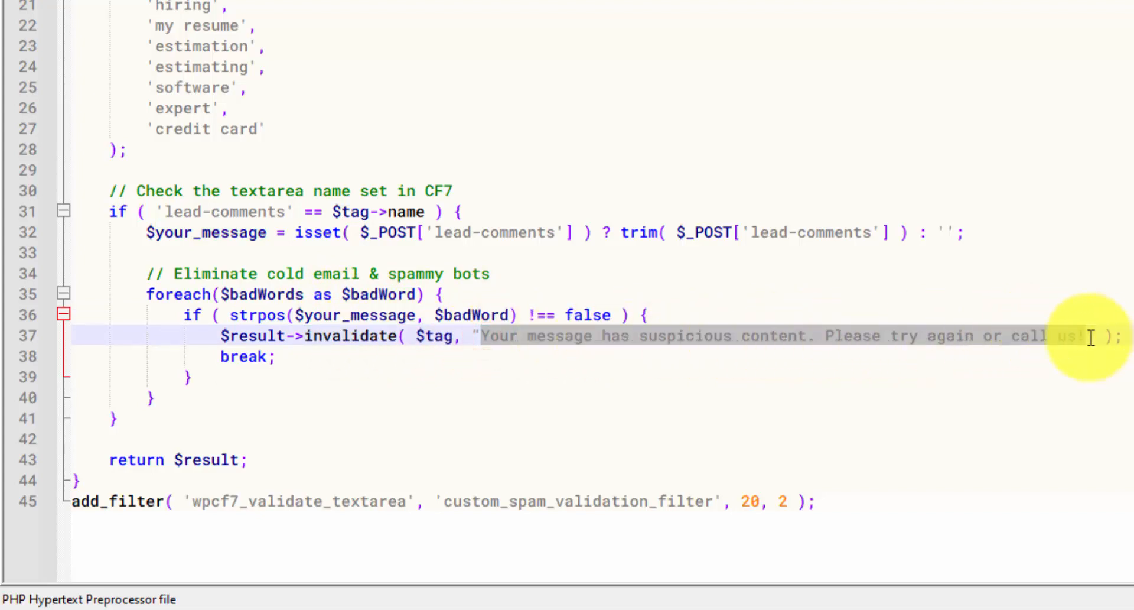
mouse_move(498, 335)
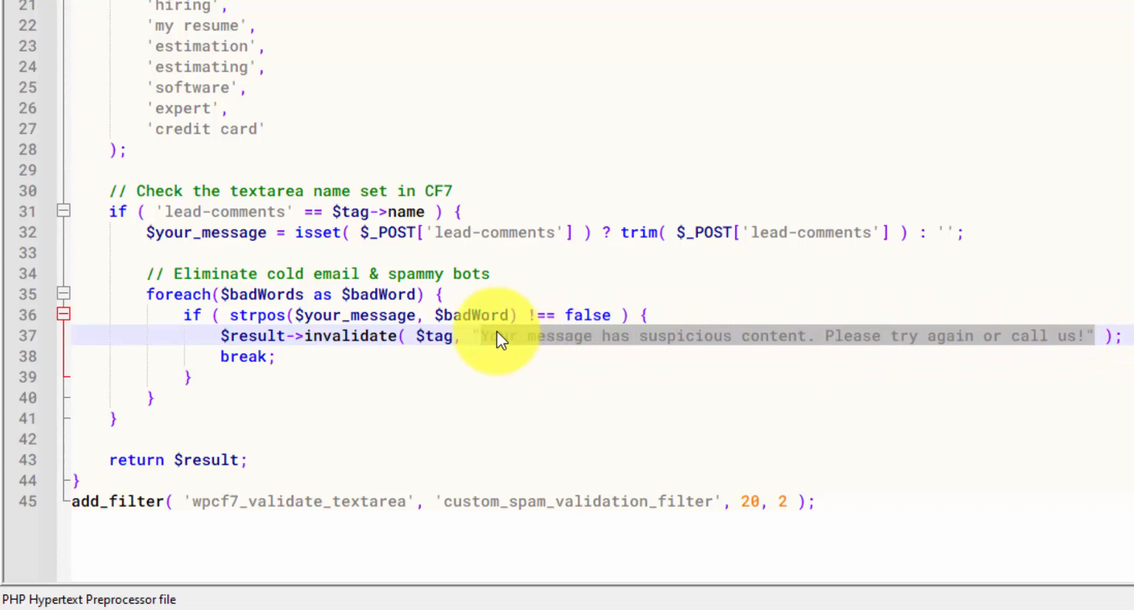
left_click(223, 460)
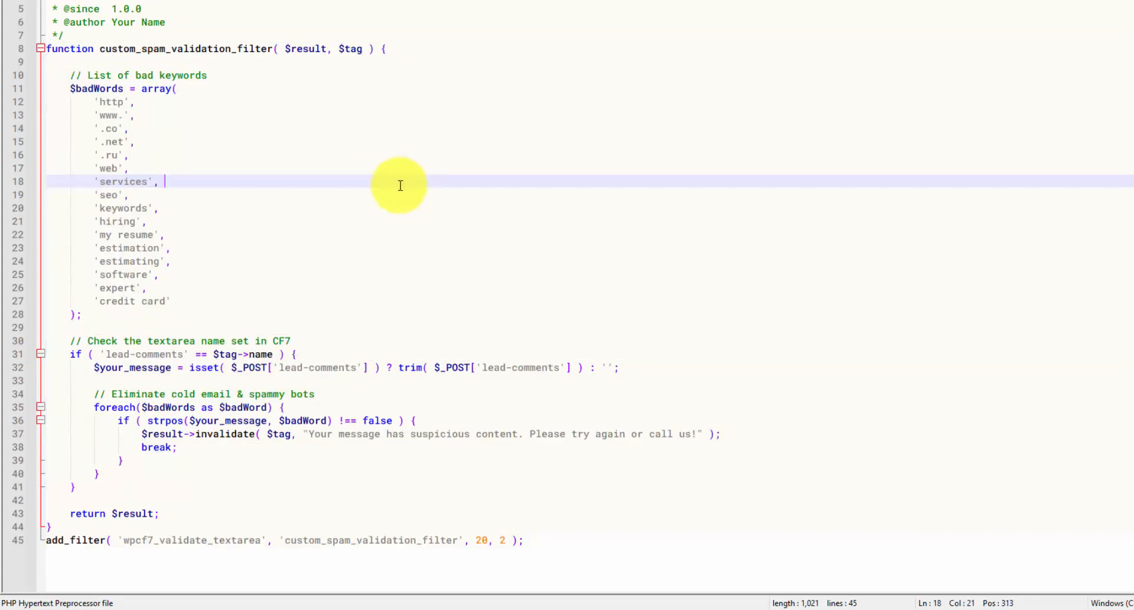
mouse_move(610, 537)
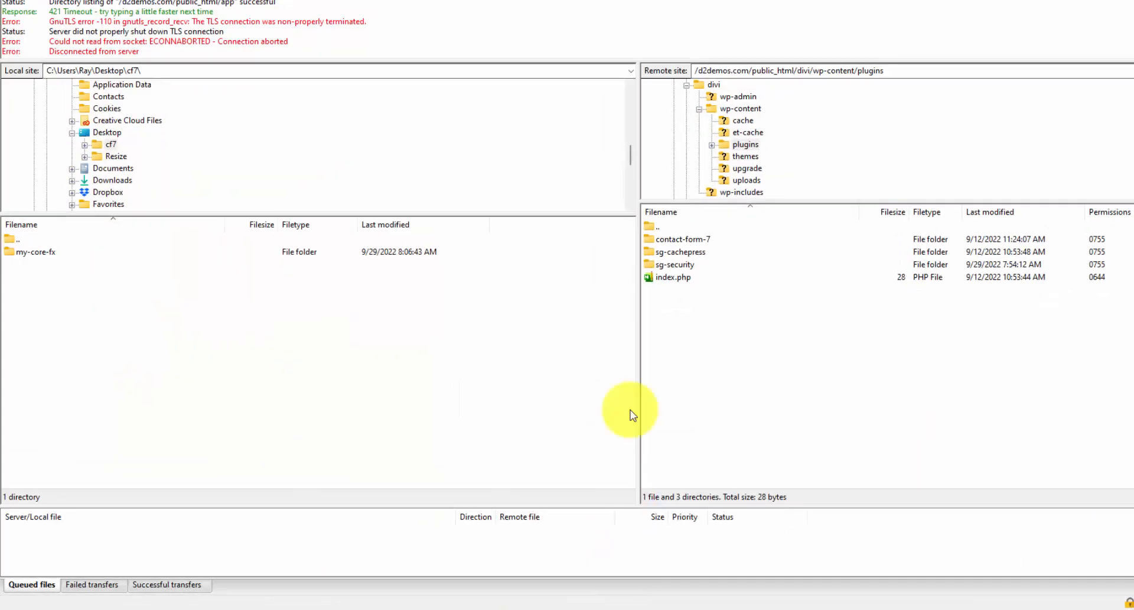
mouse_move(521, 367)
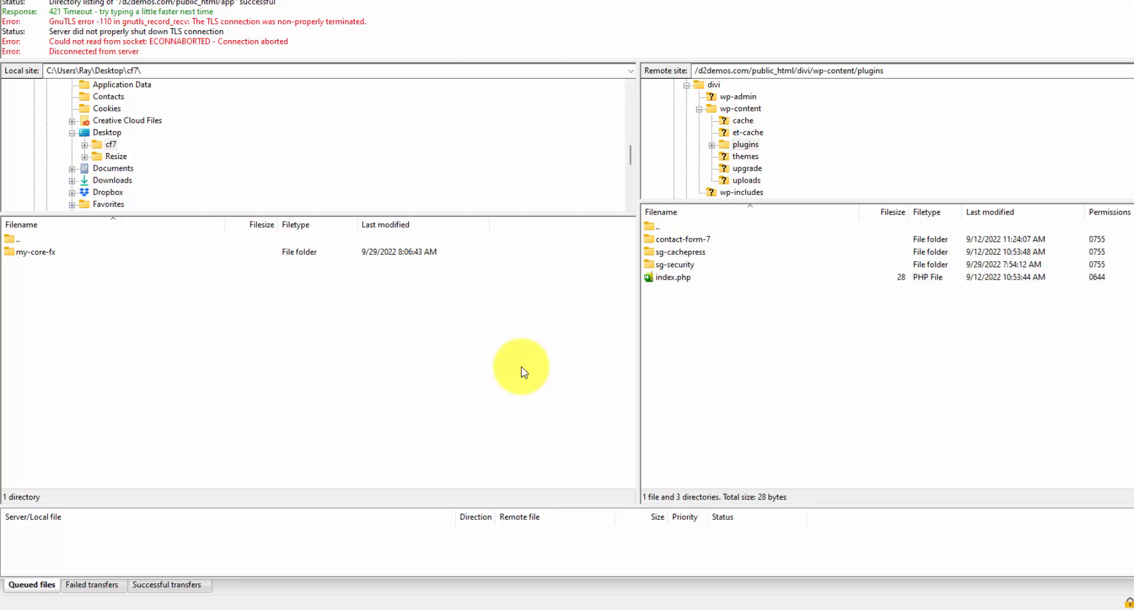
mouse_move(695, 347)
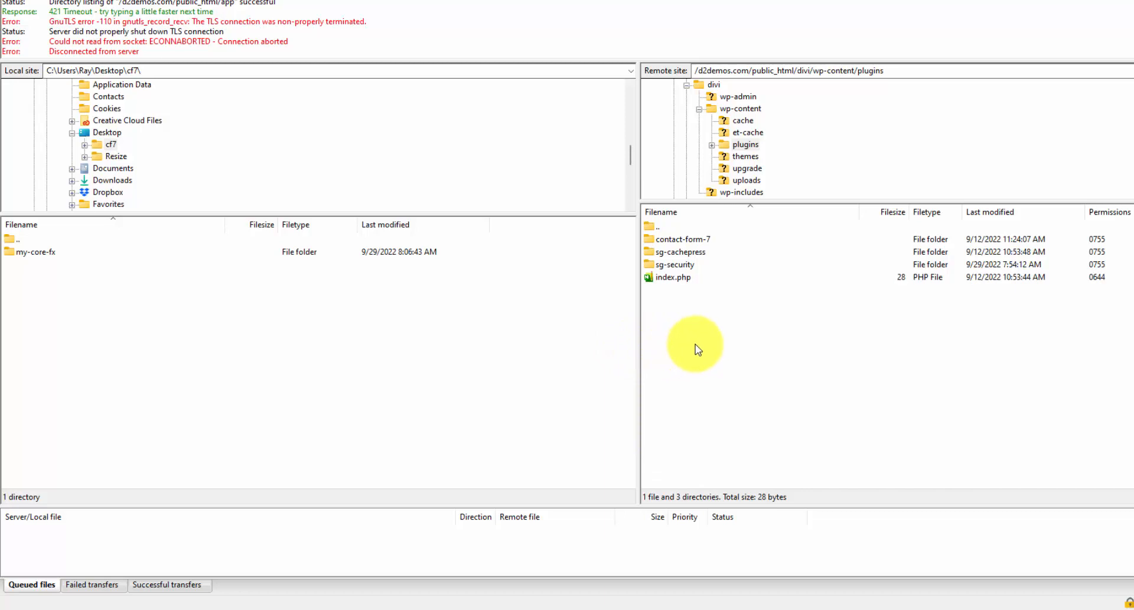
mouse_move(130, 262)
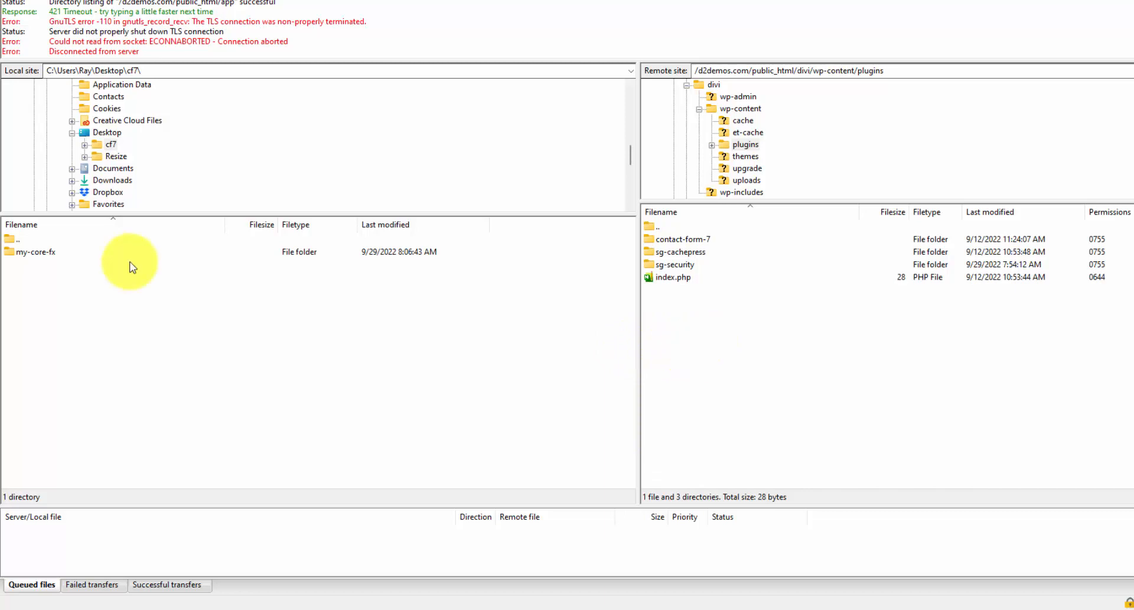
Select the local my-core-fx folder and upload it to the remote wp-content/plugins directory.
left_click(35, 251)
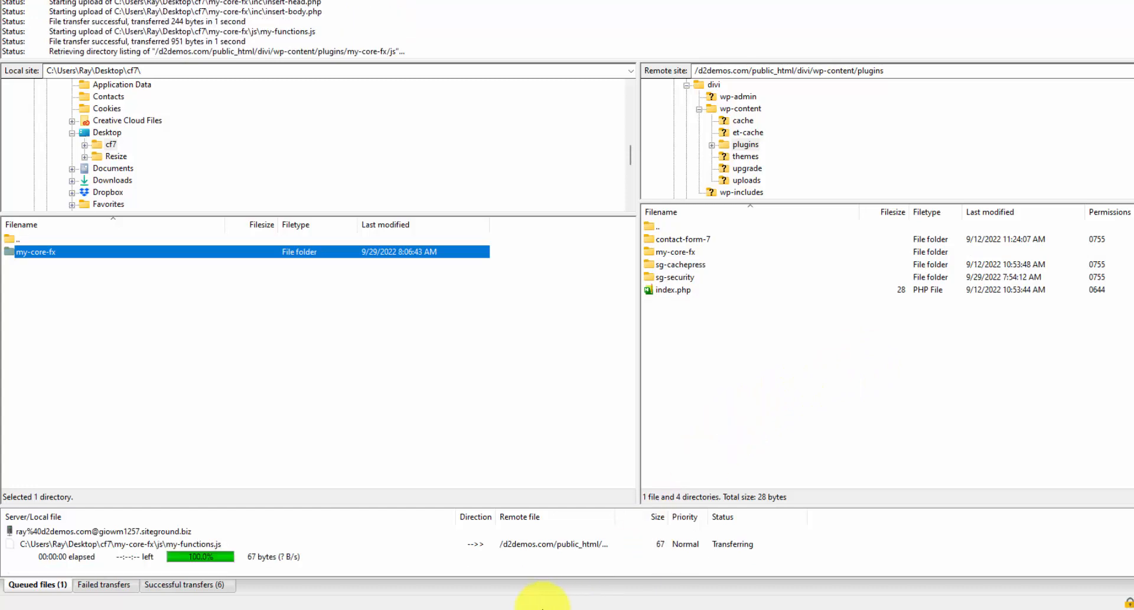
mouse_move(541, 593)
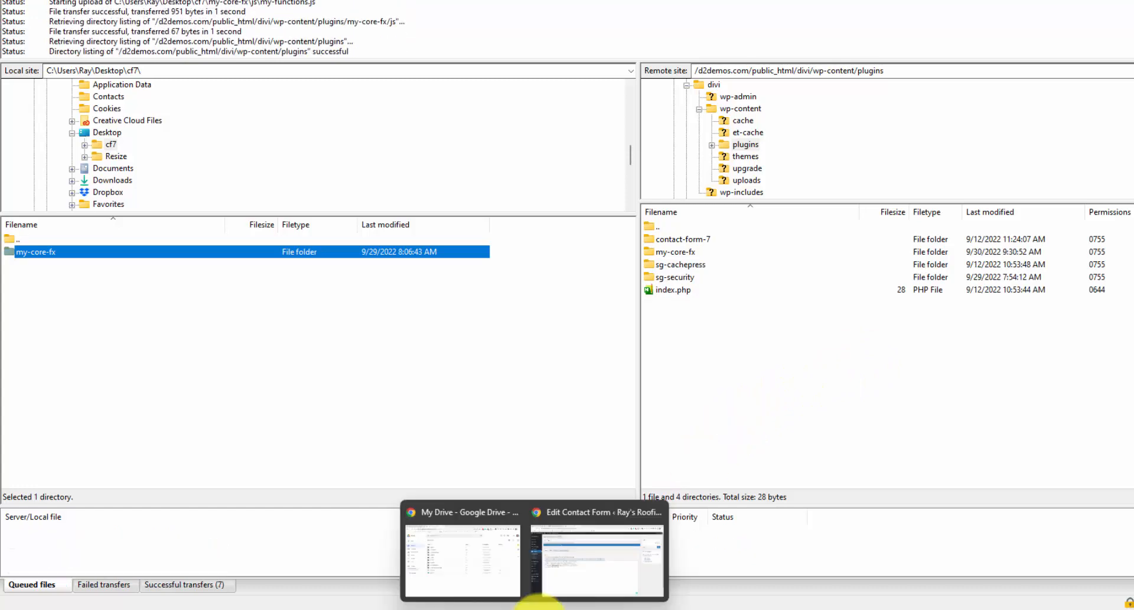
Return to the browser and activate My Core Functionality Plugin from Installed Plugins.
left_click(595, 560)
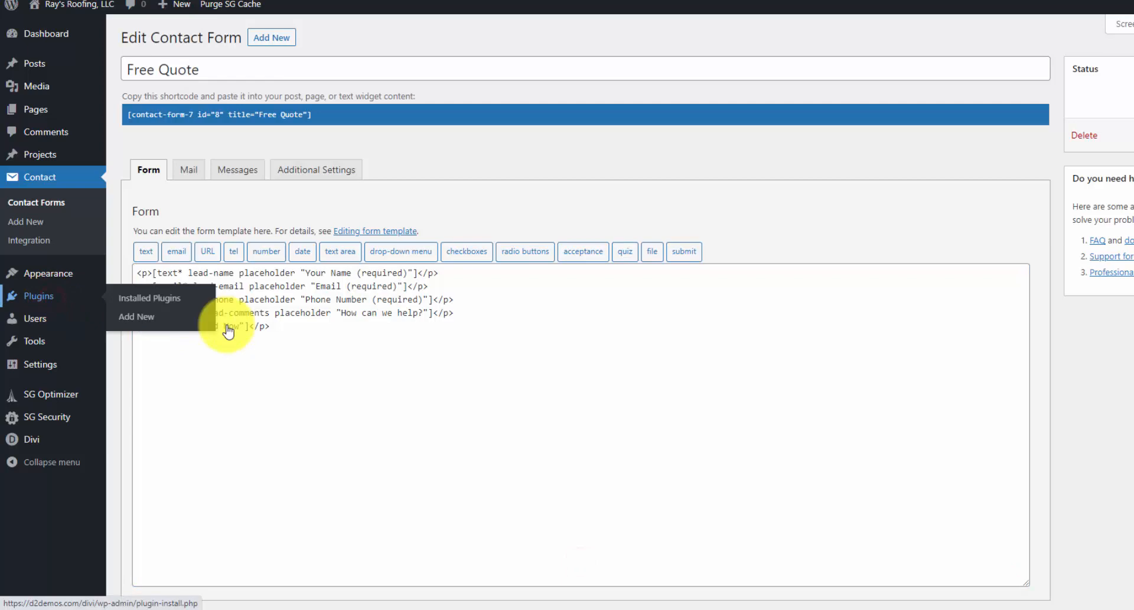
left_click(150, 298)
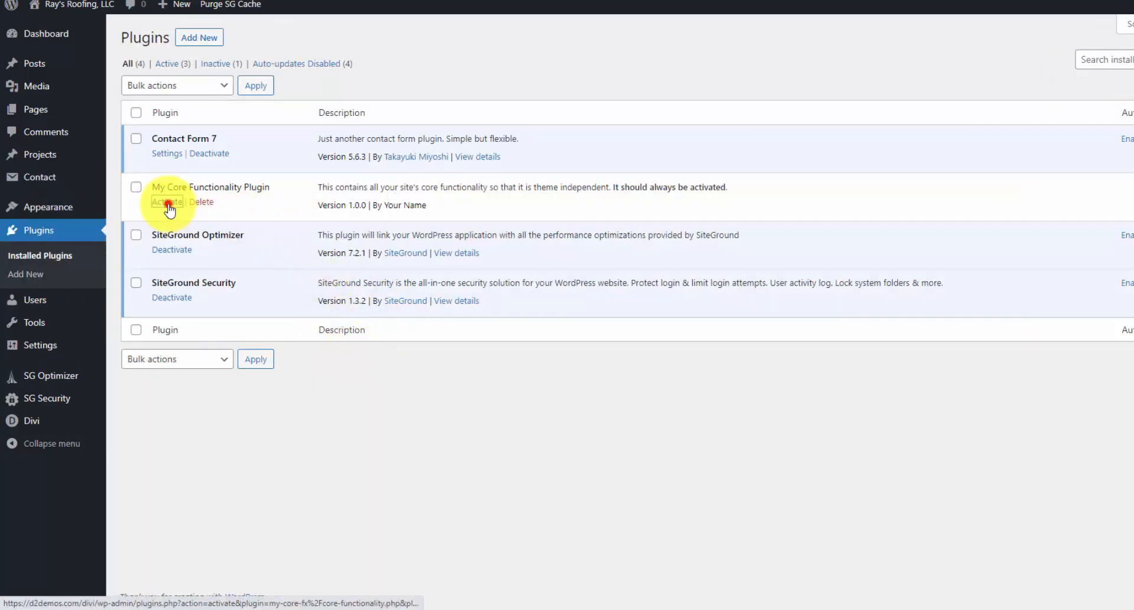
left_click(167, 201)
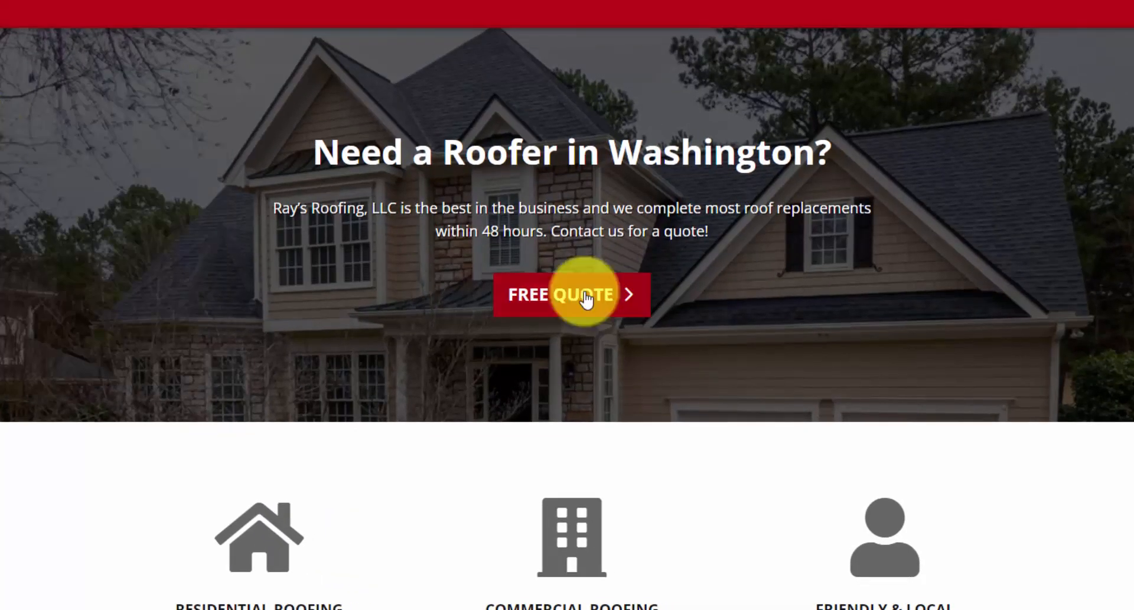
Submit the Free Quote form with 'We offer SEO services' and get the suspicious-content error.
left_click(570, 294)
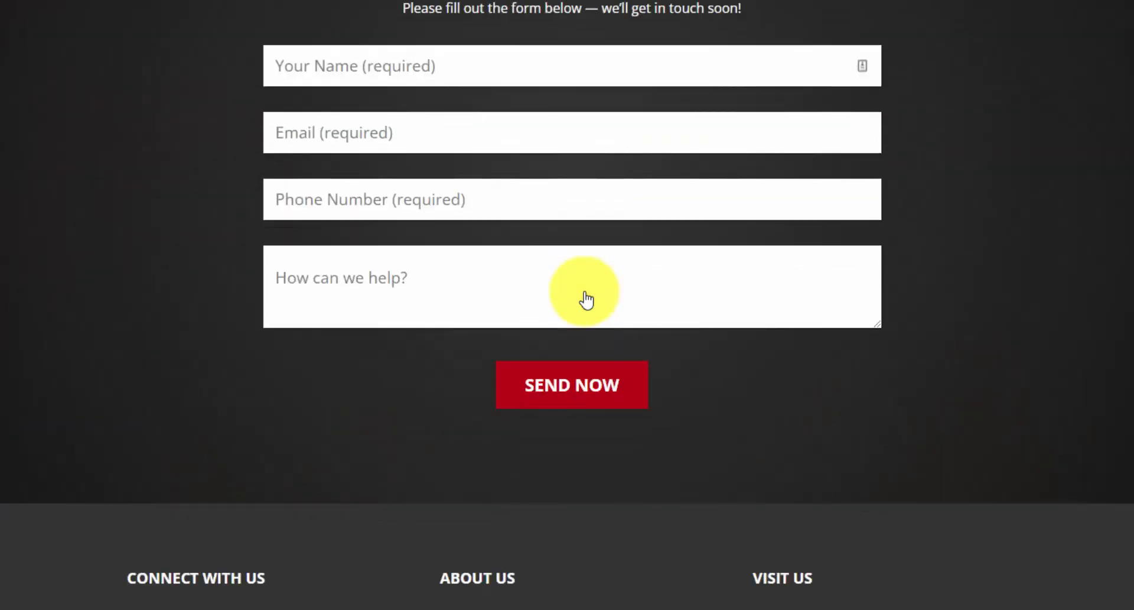
left_click(572, 286)
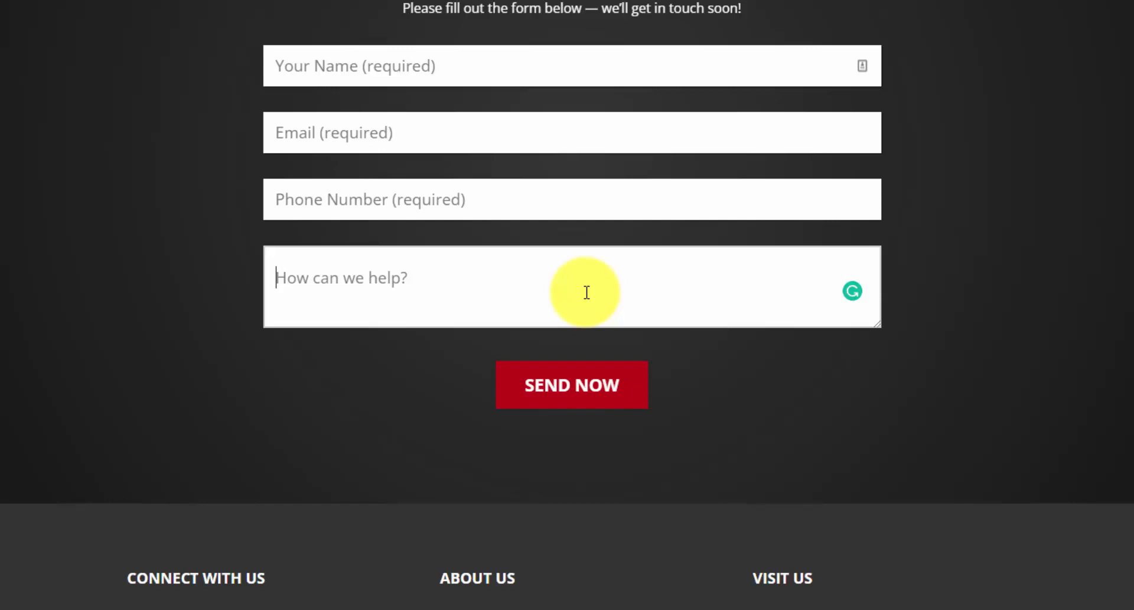
type("We offer SEO services")
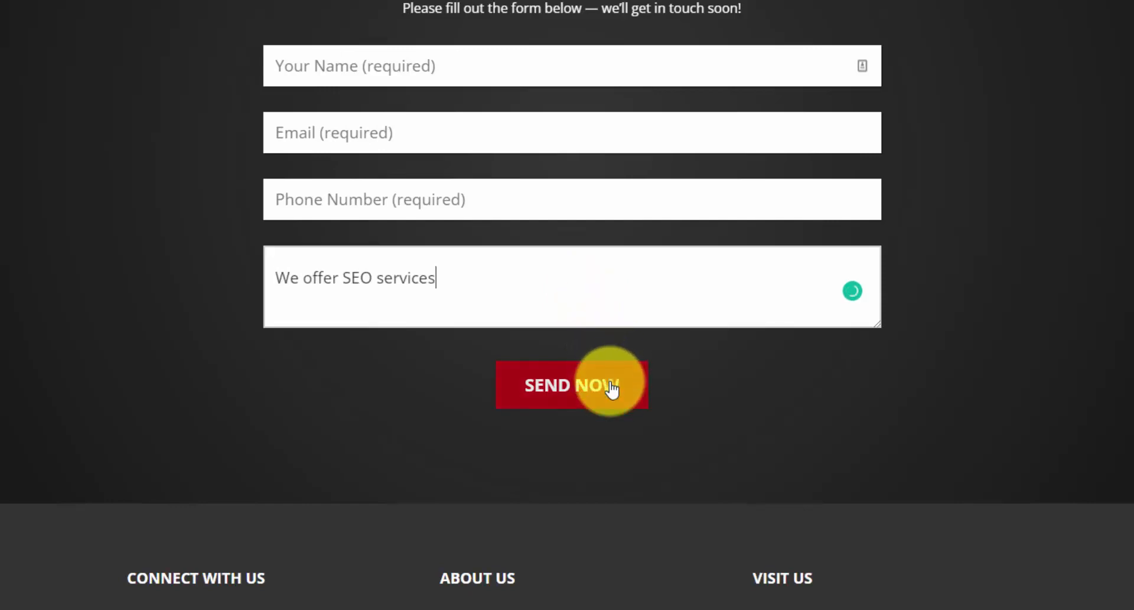
left_click(572, 384)
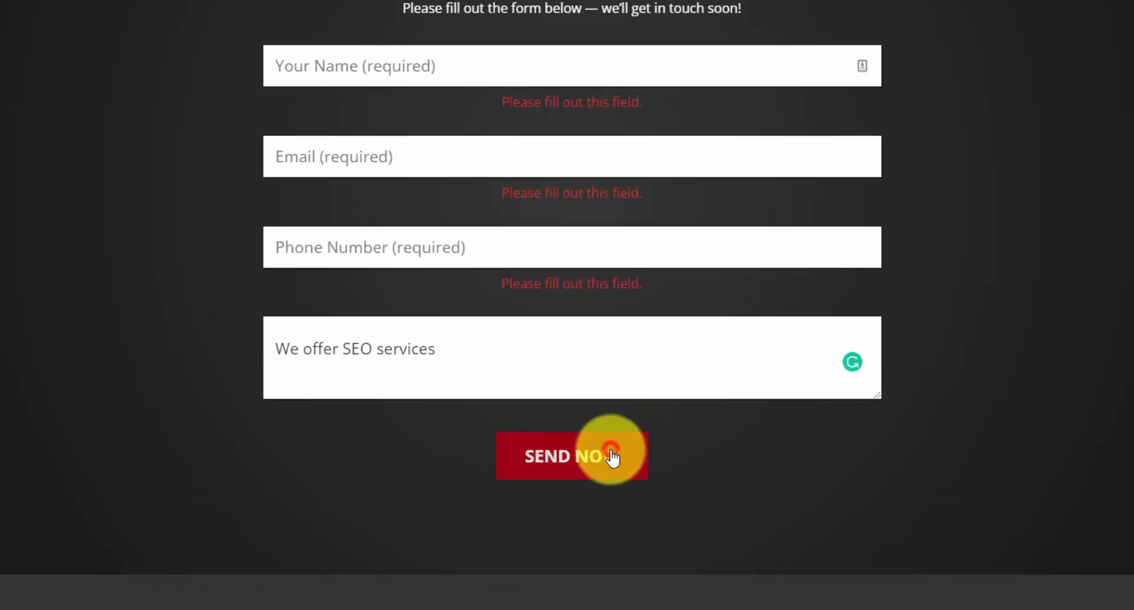
left_click(572, 456)
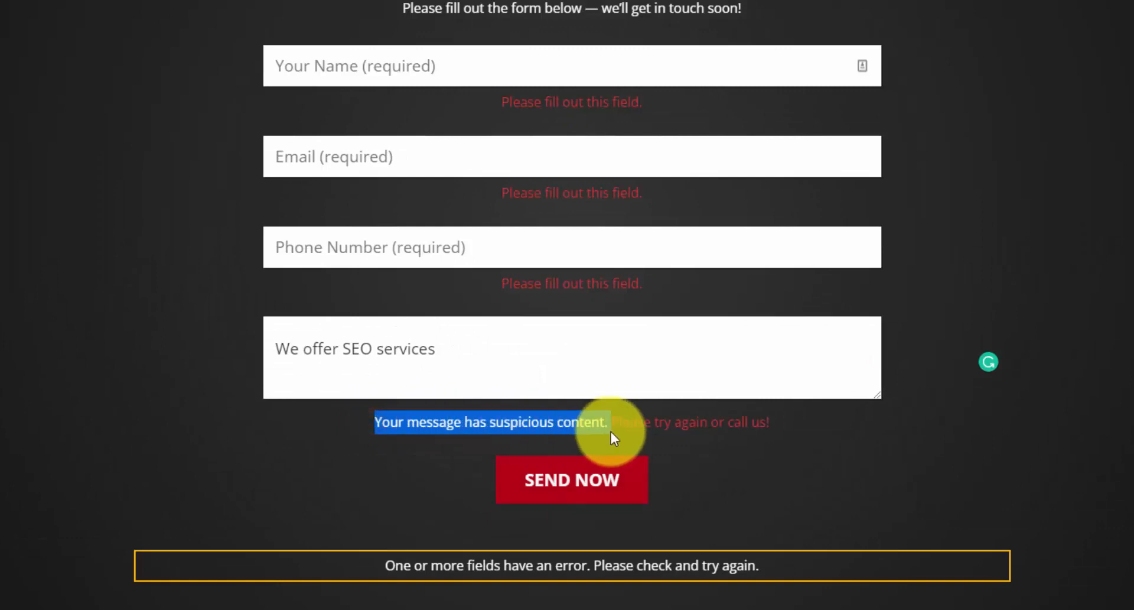